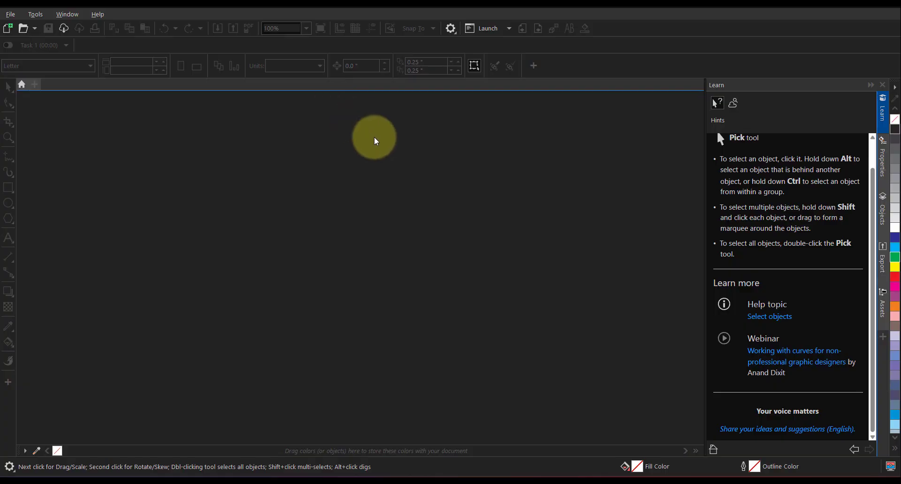
Start a new document from the File menu, reaching the Create a New Document settings.
{"action": "left_click_drag", "start_coordinate": [374, 138], "coordinate": [322, 151]}
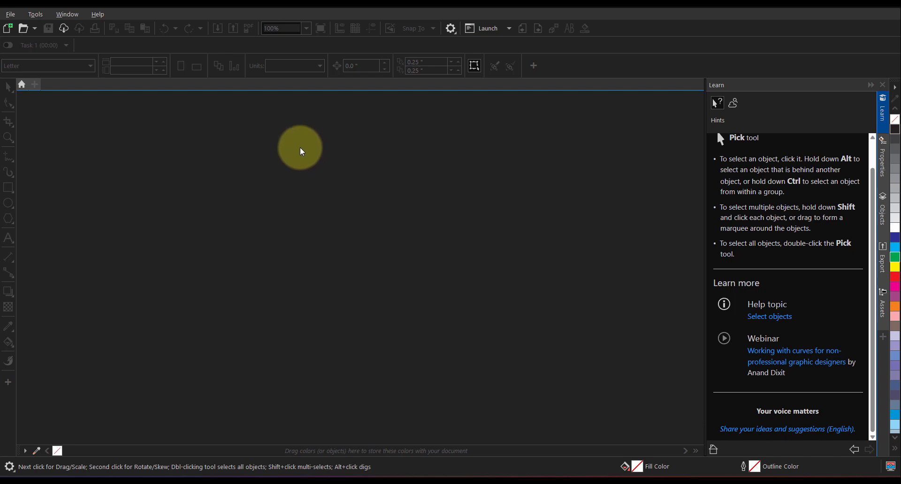
{"action": "left_click", "coordinate": [9, 14]}
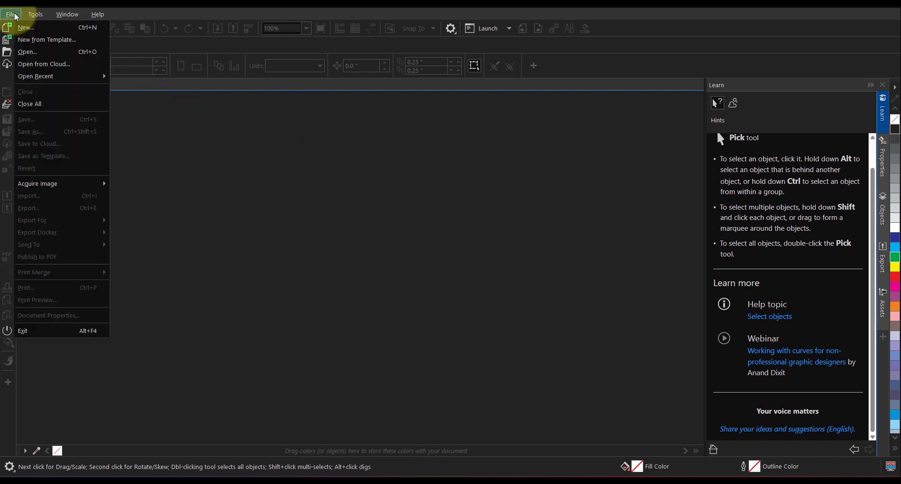
{"action": "left_click", "coordinate": [26, 28]}
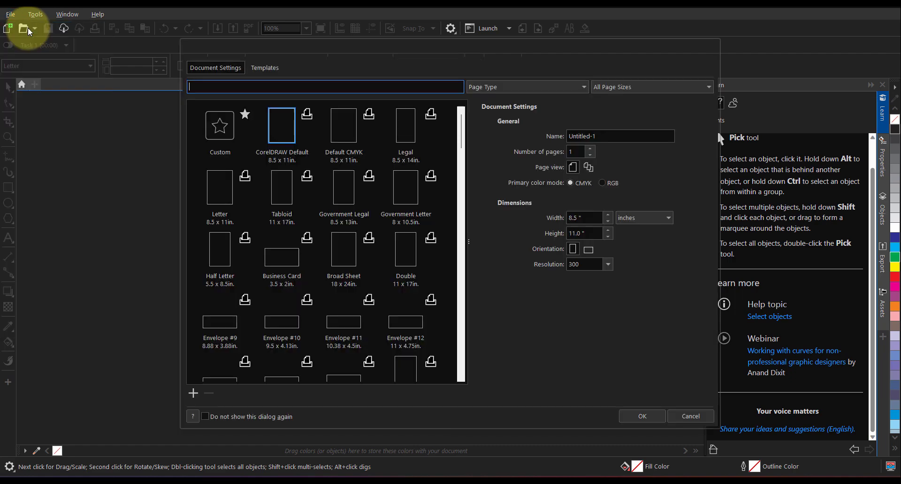
Create the Letter-size document and draw a rectangle covering the whole page.
{"action": "left_click", "coordinate": [642, 416]}
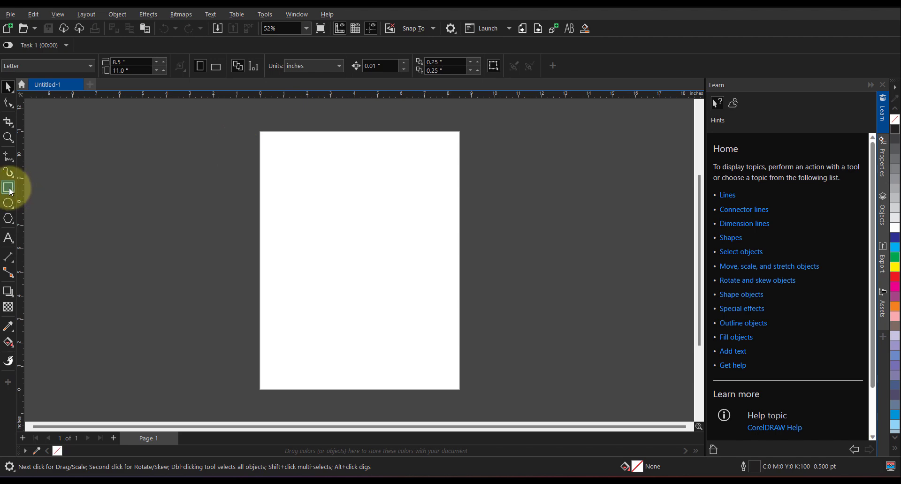
{"action": "left_click_drag", "start_coordinate": [262, 132], "coordinate": [459, 391]}
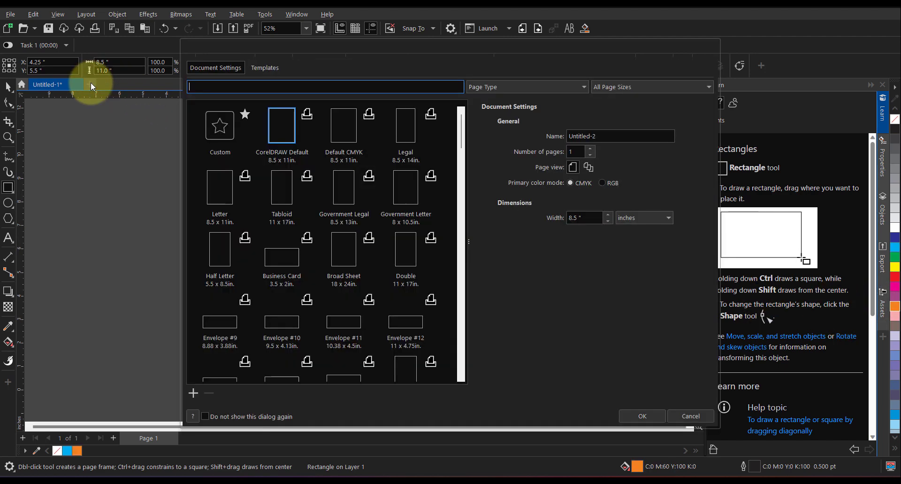
Create the second document with a large circle outlined blue at 16 pt, then begin a third.
{"action": "left_click", "coordinate": [642, 416]}
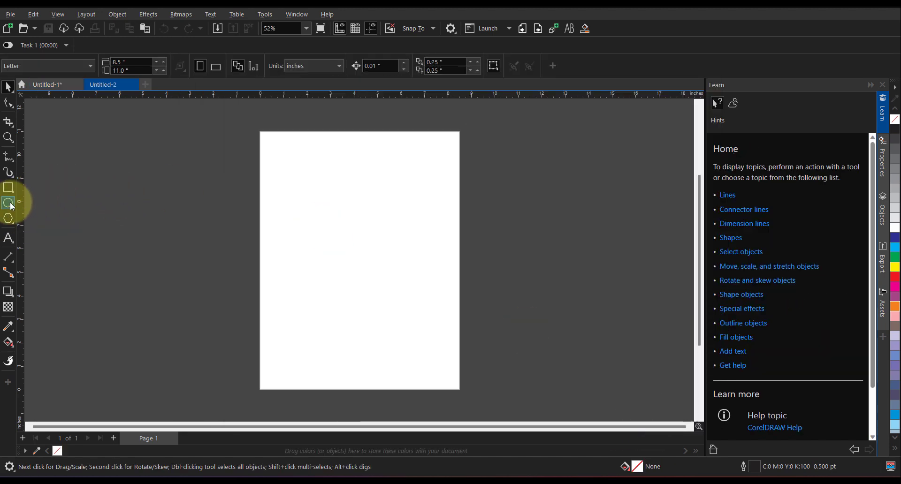
{"action": "left_click_drag", "start_coordinate": [293, 185], "coordinate": [436, 332]}
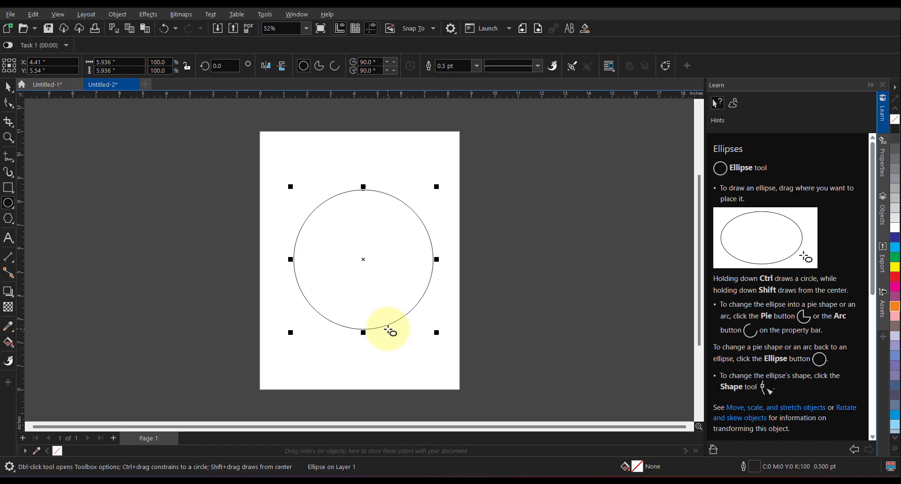
{"action": "left_click", "coordinate": [476, 66]}
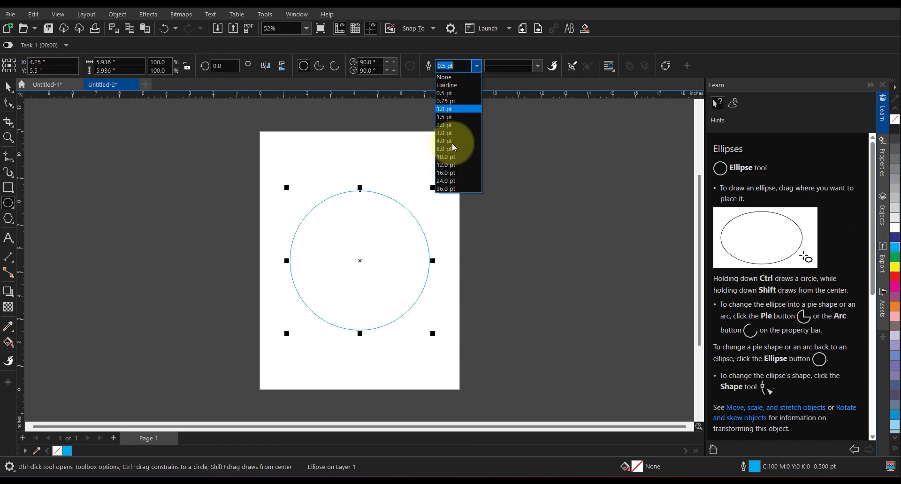
{"action": "left_click", "coordinate": [445, 173]}
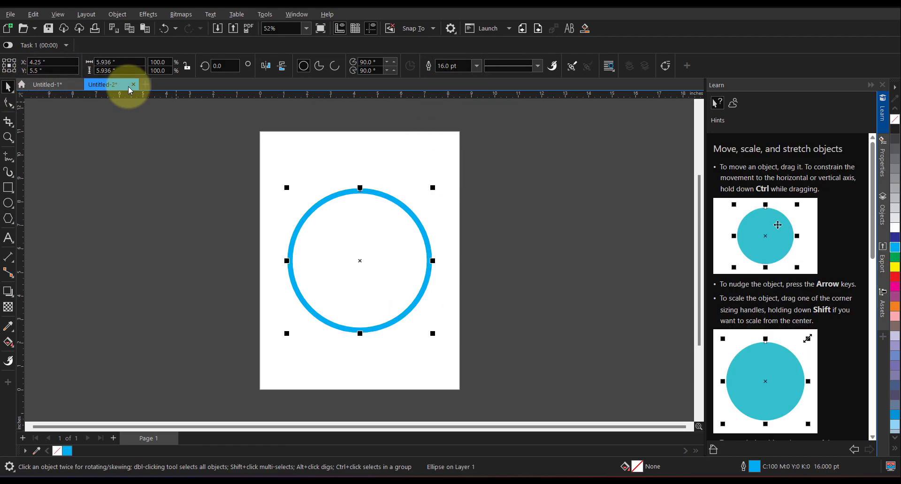
{"action": "left_click", "coordinate": [8, 28]}
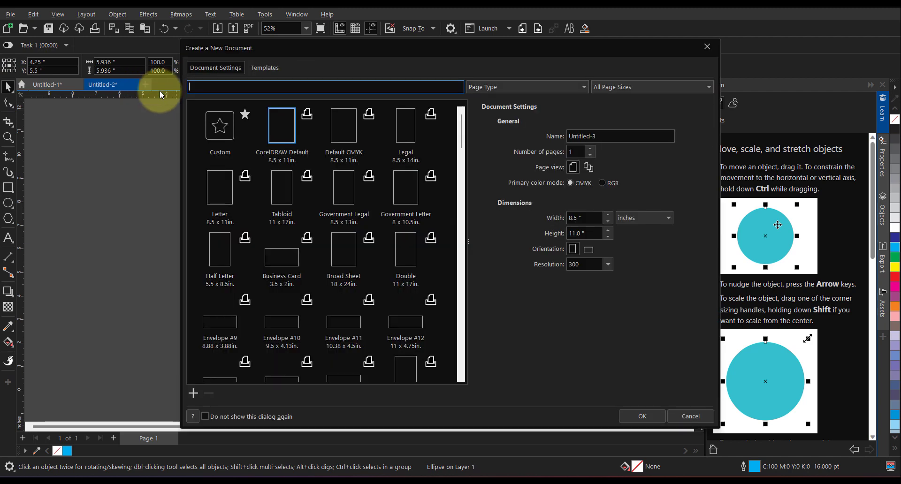
Create the third document with a page-sized green rectangle and compare it against the orange one.
{"action": "left_click", "coordinate": [641, 416]}
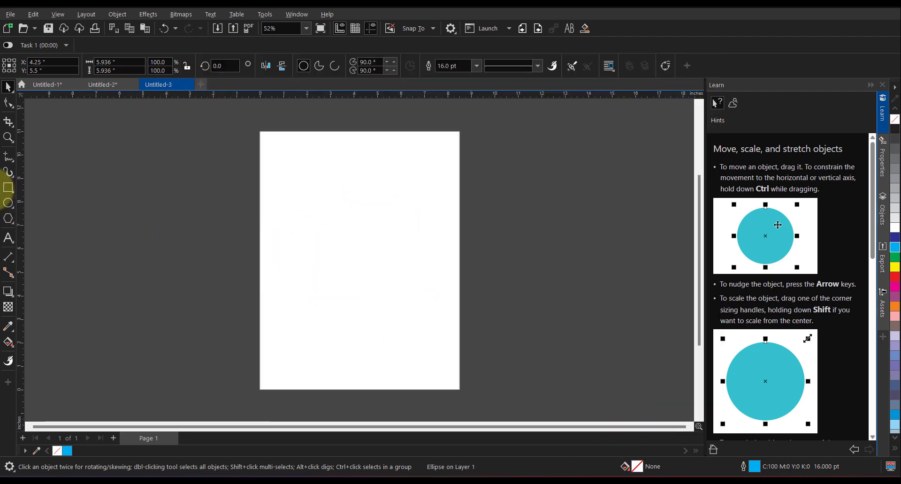
{"action": "left_click", "coordinate": [9, 187]}
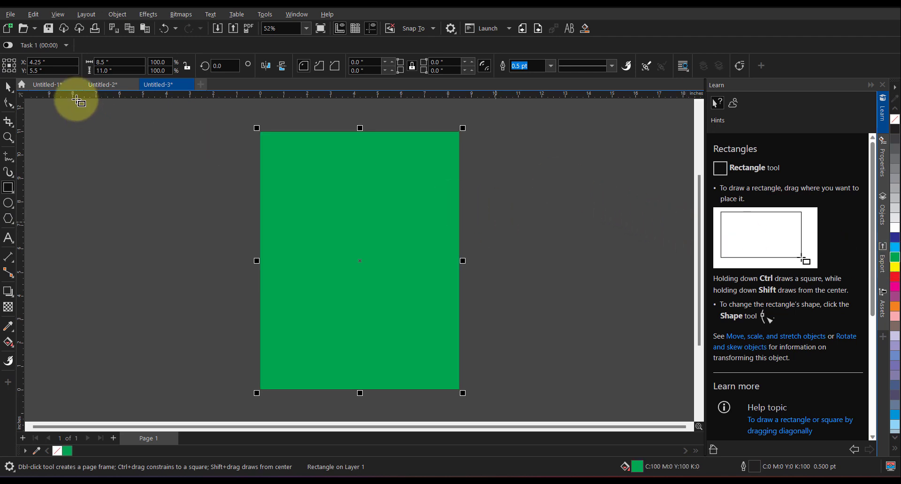
{"action": "left_click", "coordinate": [46, 84]}
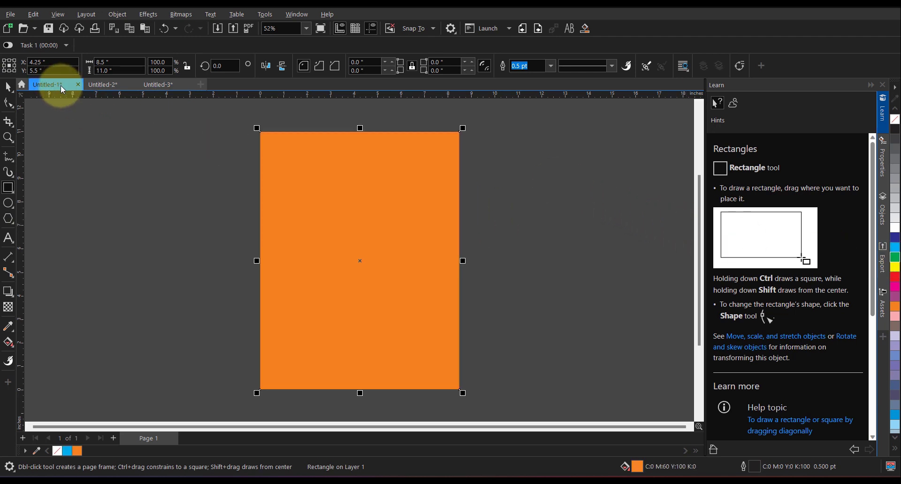
{"action": "left_click", "coordinate": [158, 85]}
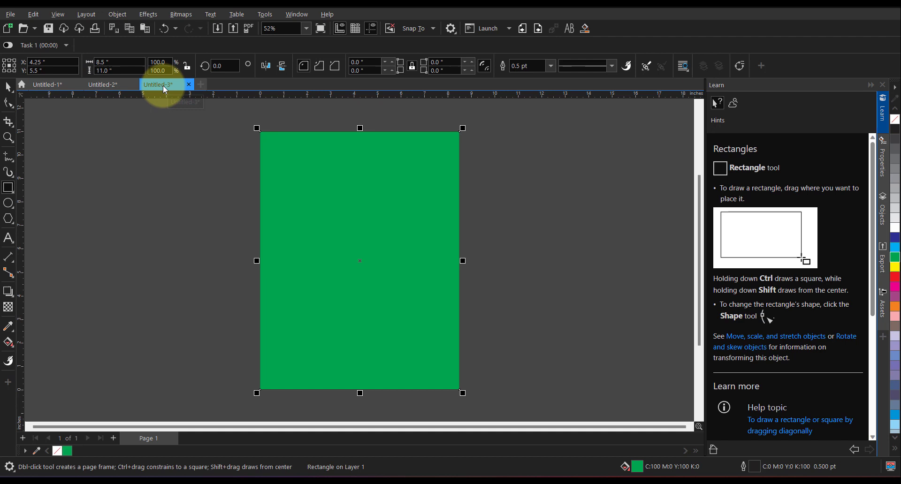
{"action": "left_click", "coordinate": [47, 85]}
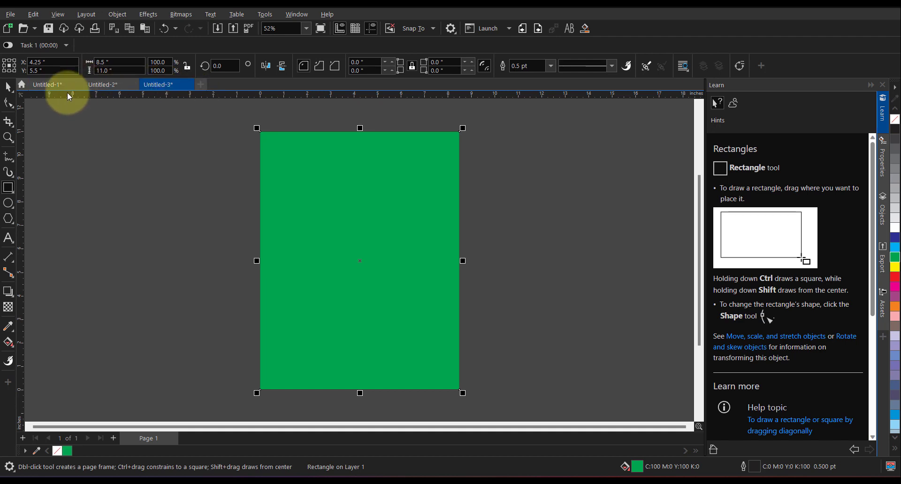
{"action": "mouse_move", "coordinate": [297, 15]}
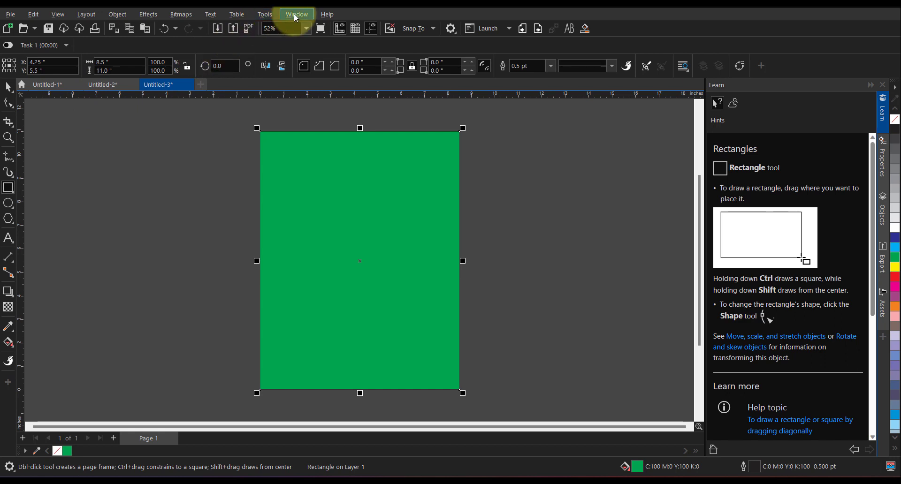
Tile the three documents vertically so they sit side by side in columns.
{"action": "left_click", "coordinate": [297, 14]}
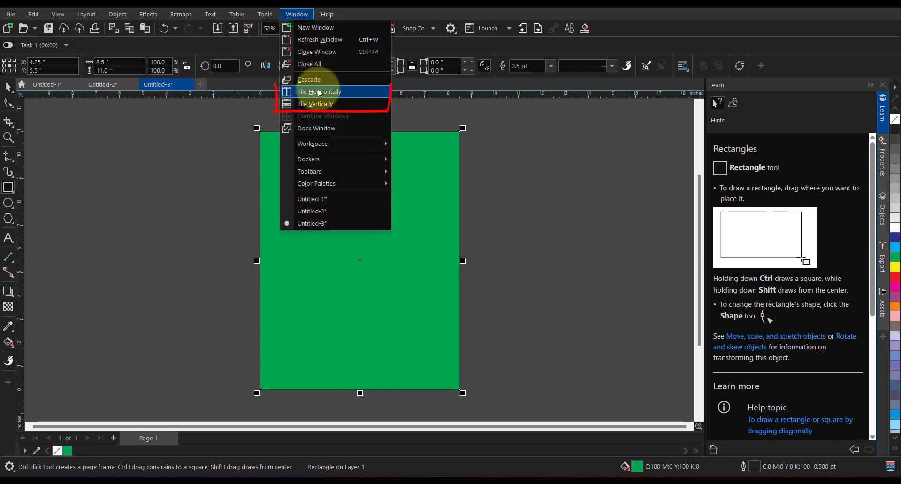
{"action": "mouse_move", "coordinate": [315, 104]}
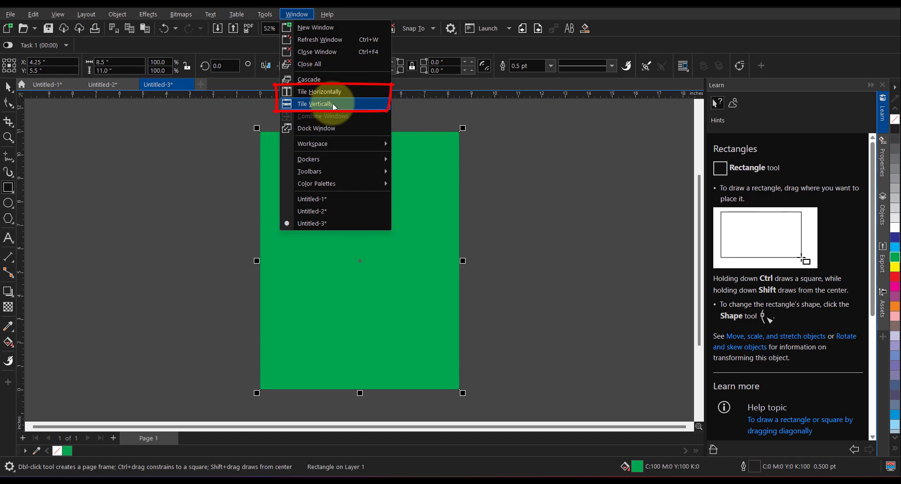
{"action": "mouse_move", "coordinate": [354, 91]}
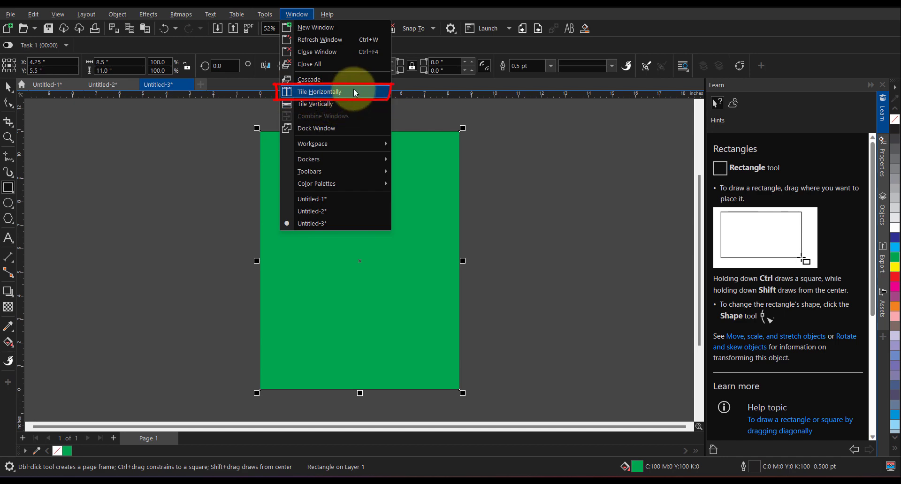
{"action": "left_click", "coordinate": [319, 91]}
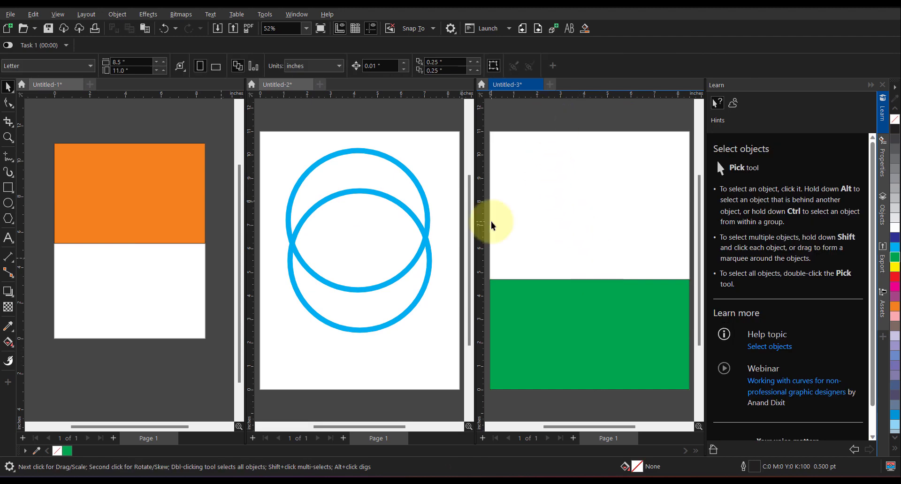
Tile the documents horizontally into stacked rows, orange top, blue middle, green bottom.
{"action": "left_click", "coordinate": [296, 14]}
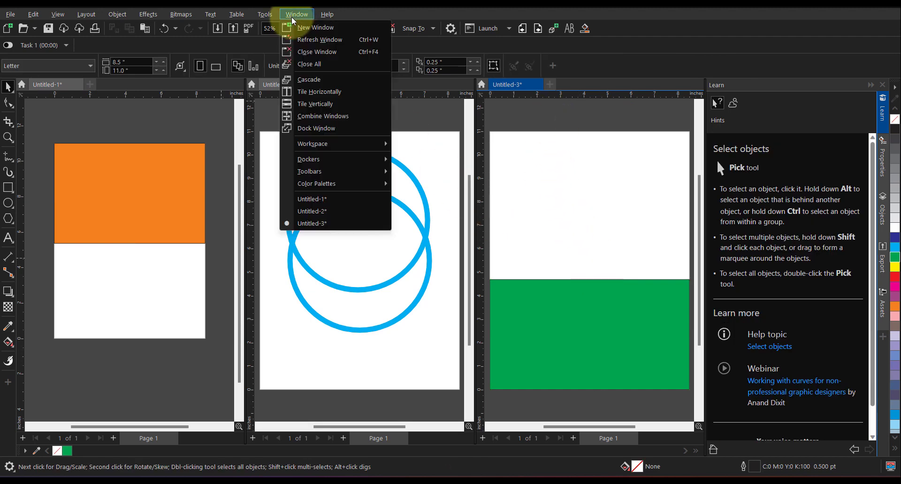
{"action": "mouse_move", "coordinate": [334, 104]}
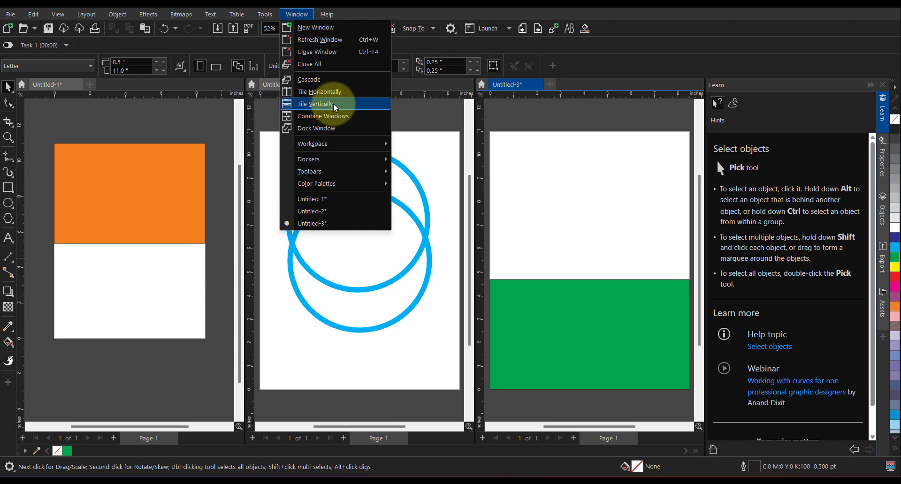
{"action": "left_click", "coordinate": [320, 91]}
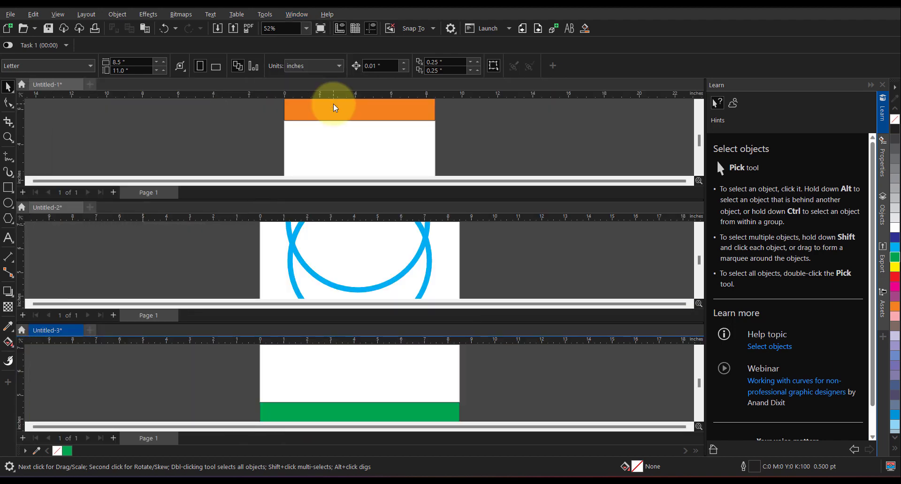
{"action": "mouse_move", "coordinate": [360, 193]}
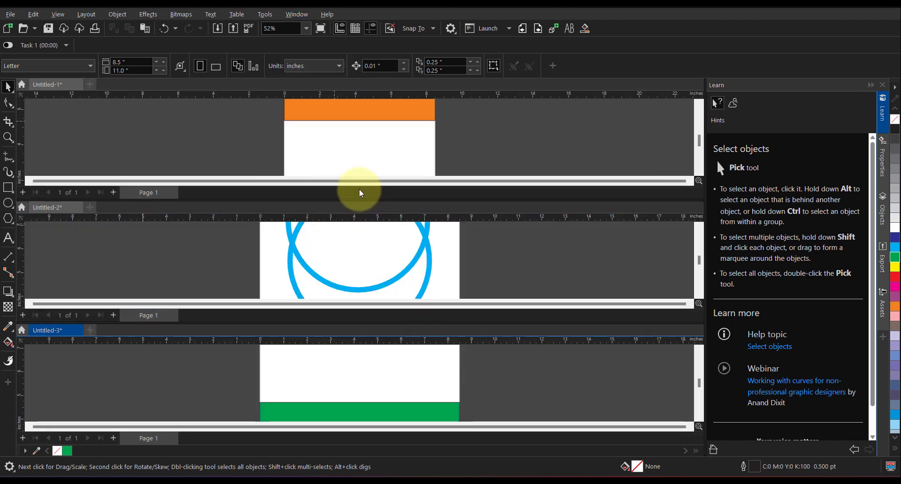
{"action": "mouse_move", "coordinate": [187, 187]}
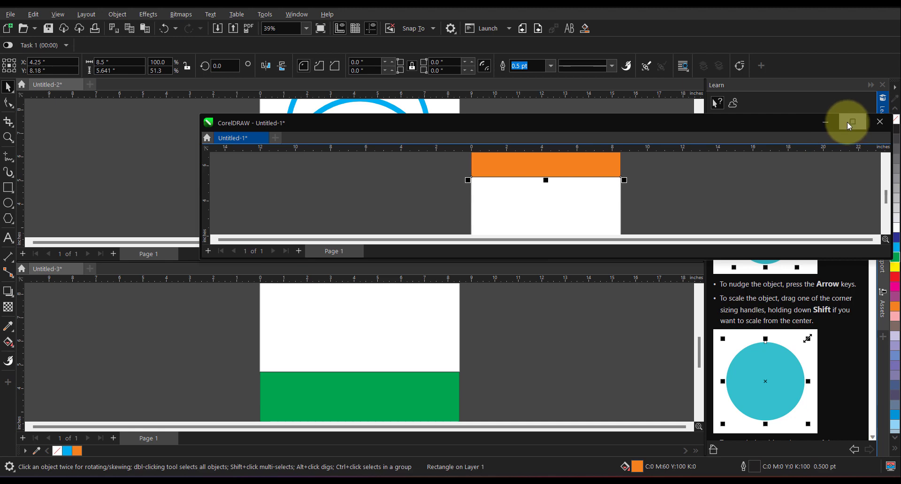
Dock the floating orange document back and return to the Window arrangement commands.
{"action": "left_click", "coordinate": [852, 121]}
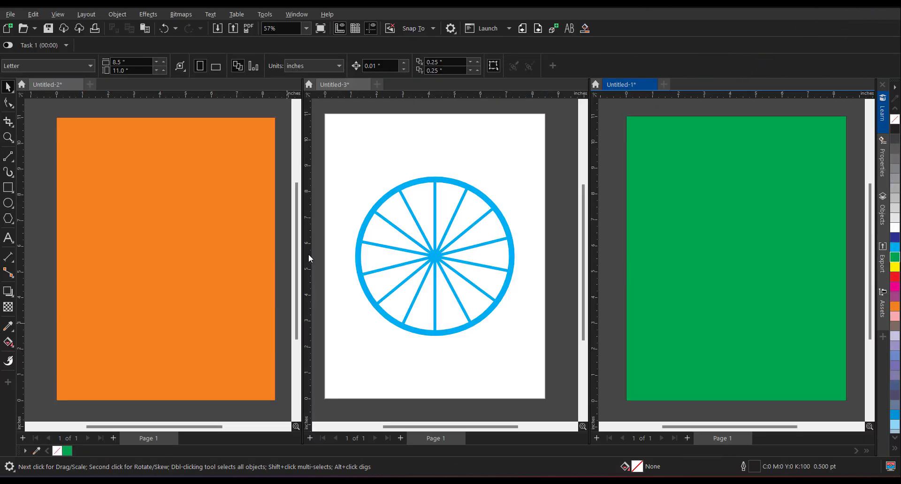
{"action": "mouse_move", "coordinate": [317, 330]}
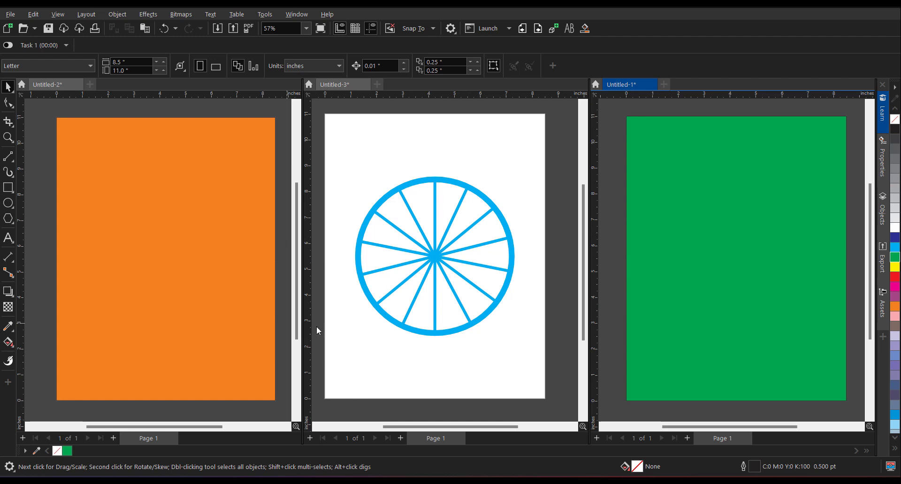
{"action": "mouse_move", "coordinate": [510, 155]}
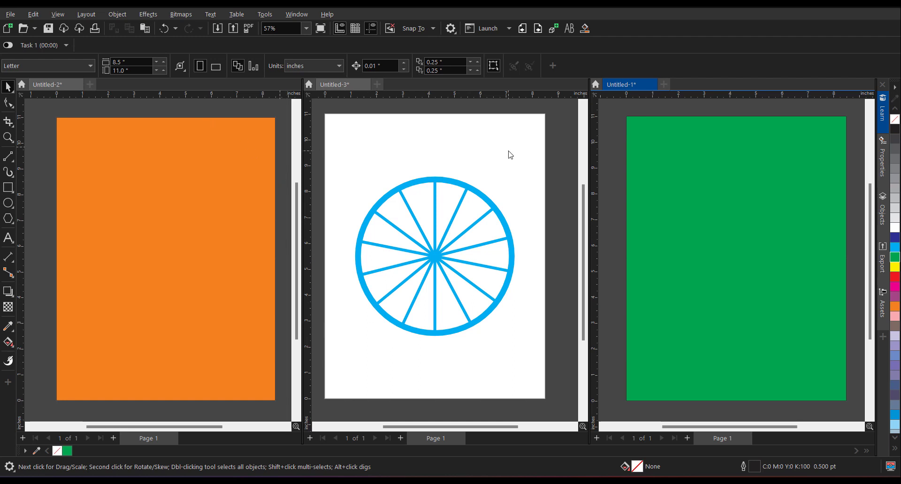
{"action": "left_click", "coordinate": [296, 14]}
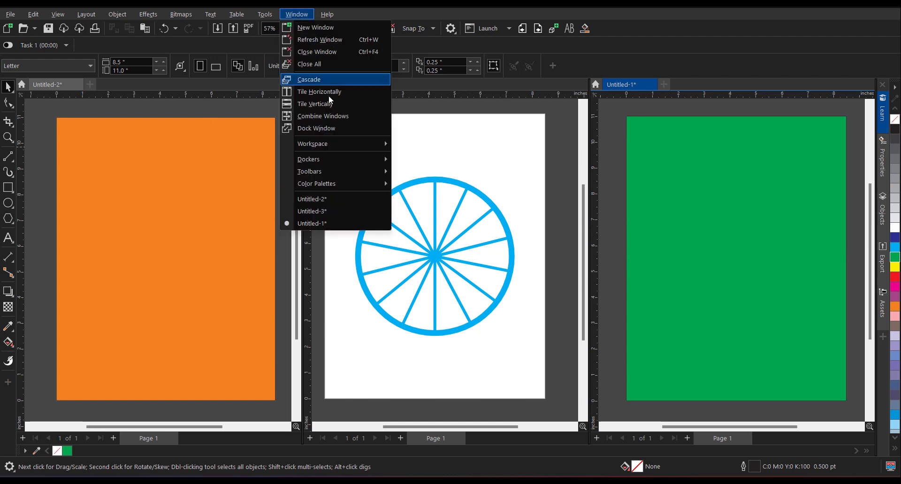
{"action": "mouse_move", "coordinate": [344, 116]}
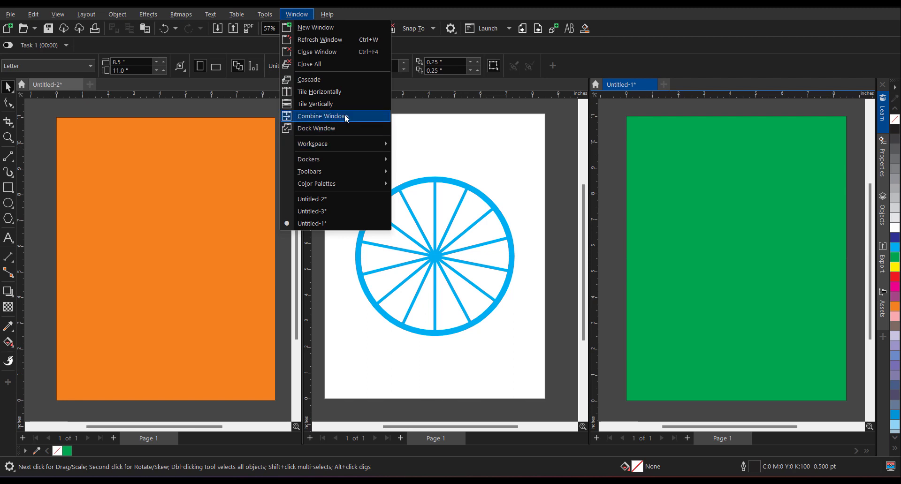
Combine the windows back into tabs and switch between Untitled-2 and Untitled-1, ending on Untitled-2.
{"action": "left_click", "coordinate": [323, 117]}
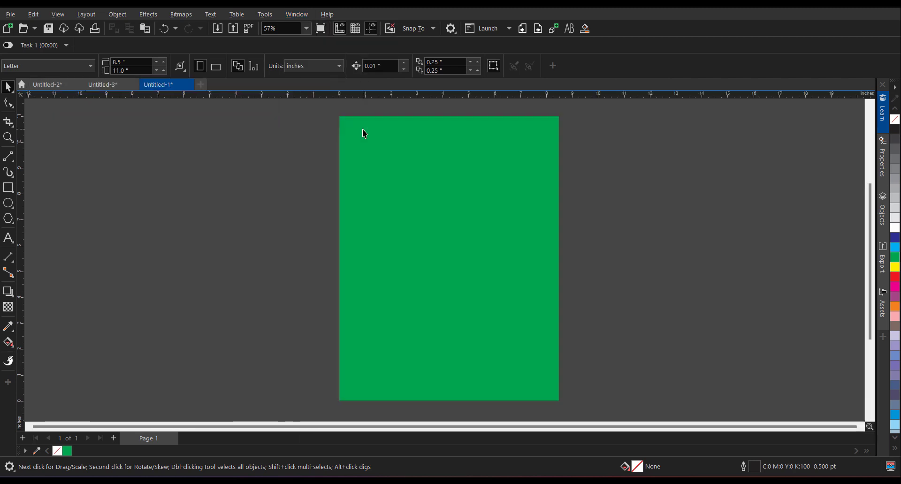
{"action": "left_click", "coordinate": [47, 85]}
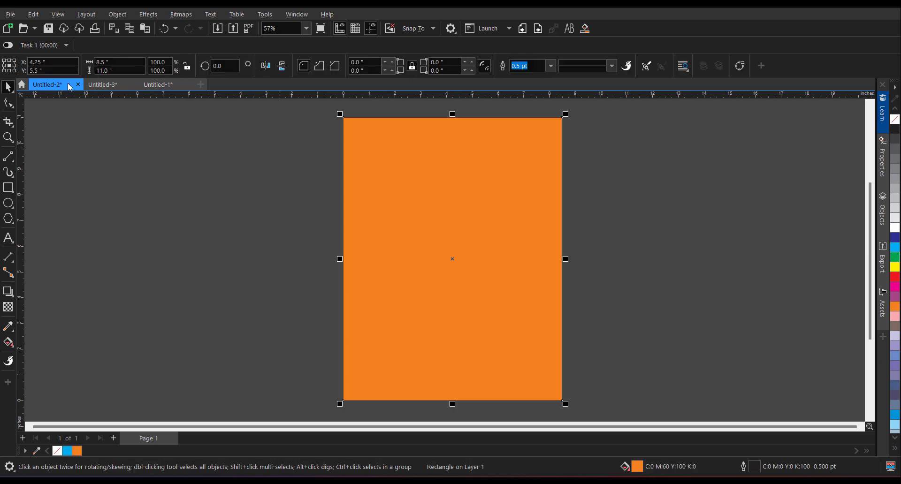
{"action": "left_click", "coordinate": [158, 84]}
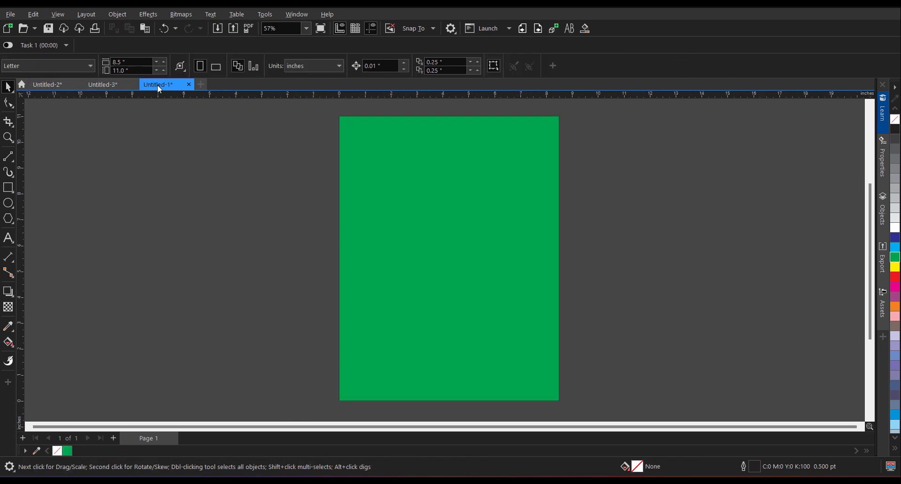
{"action": "left_click", "coordinate": [47, 84]}
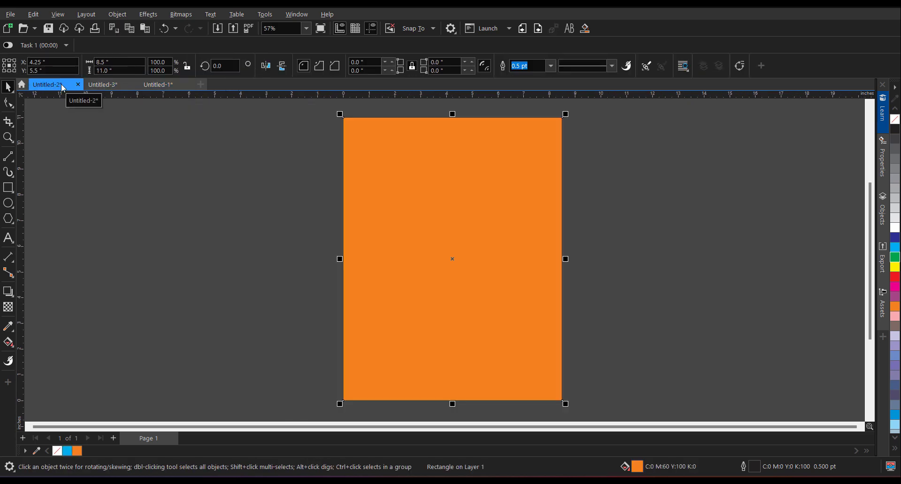